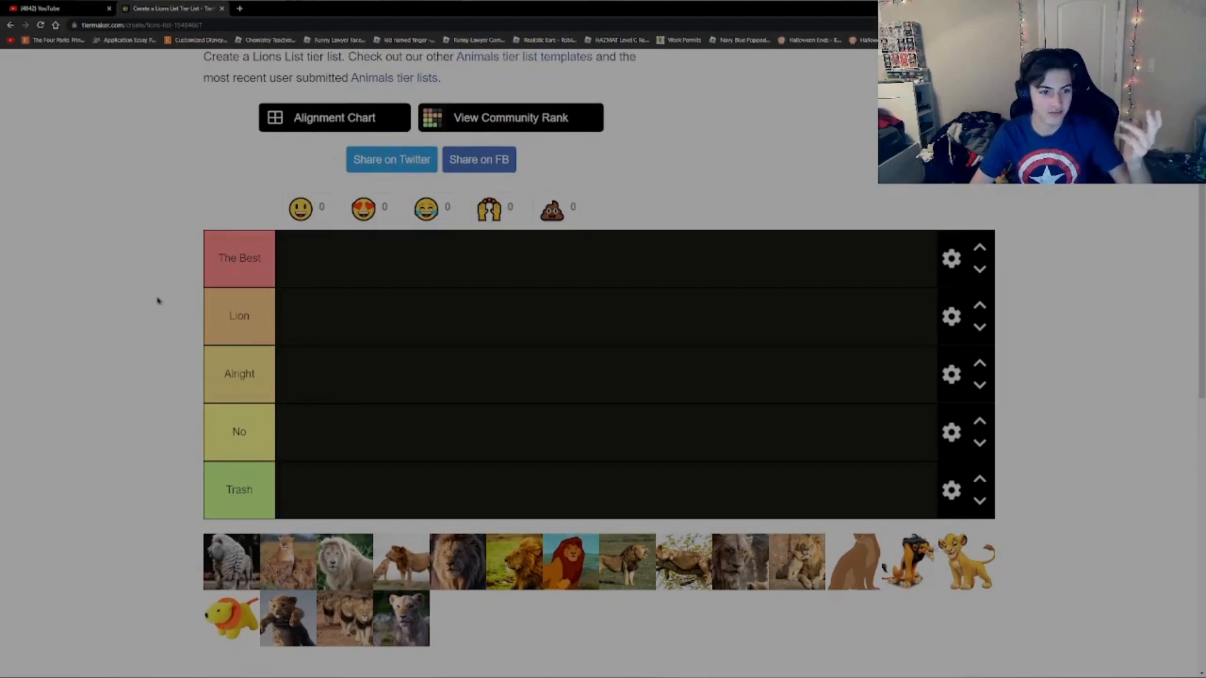
- Place the white striped lion in The Best tier
scroll("down", 3)
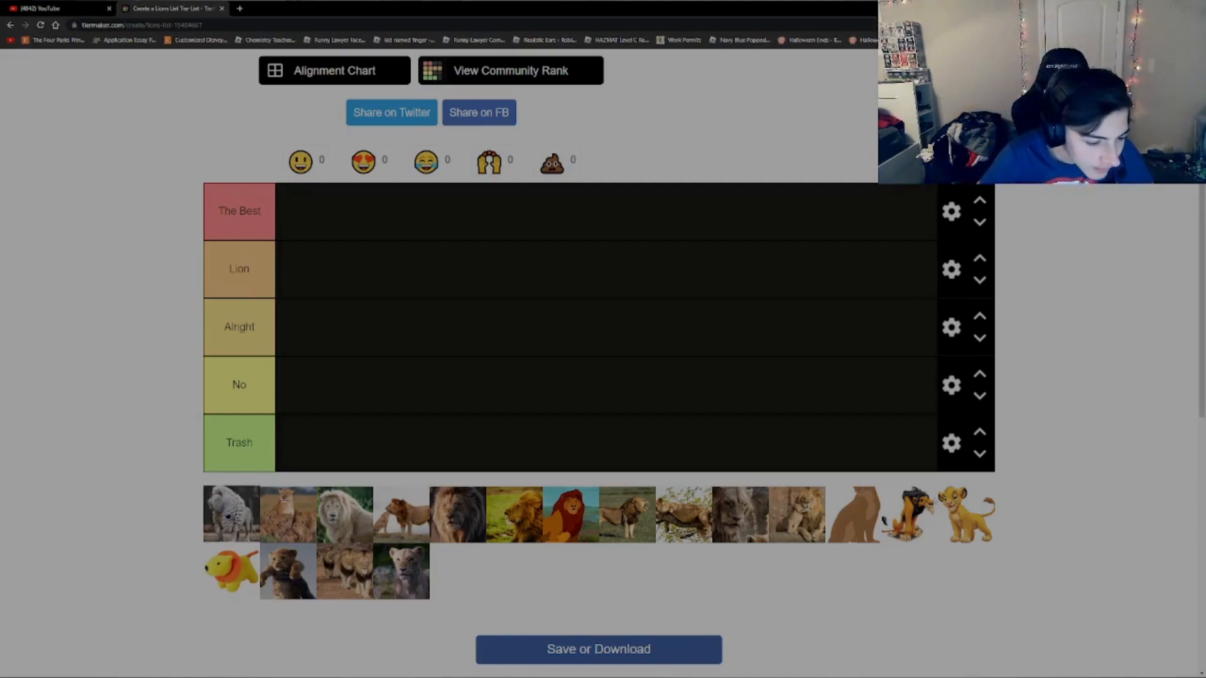
left_click_drag(230, 514, 301, 269)
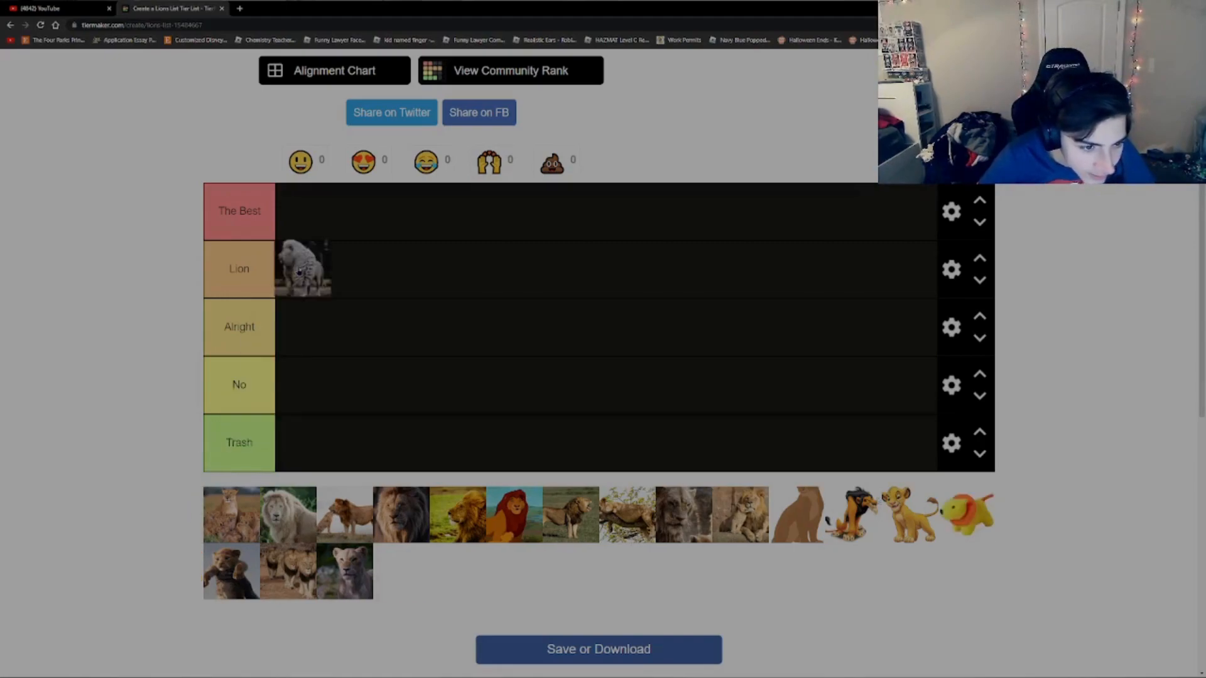
left_click_drag(300, 269, 300, 211)
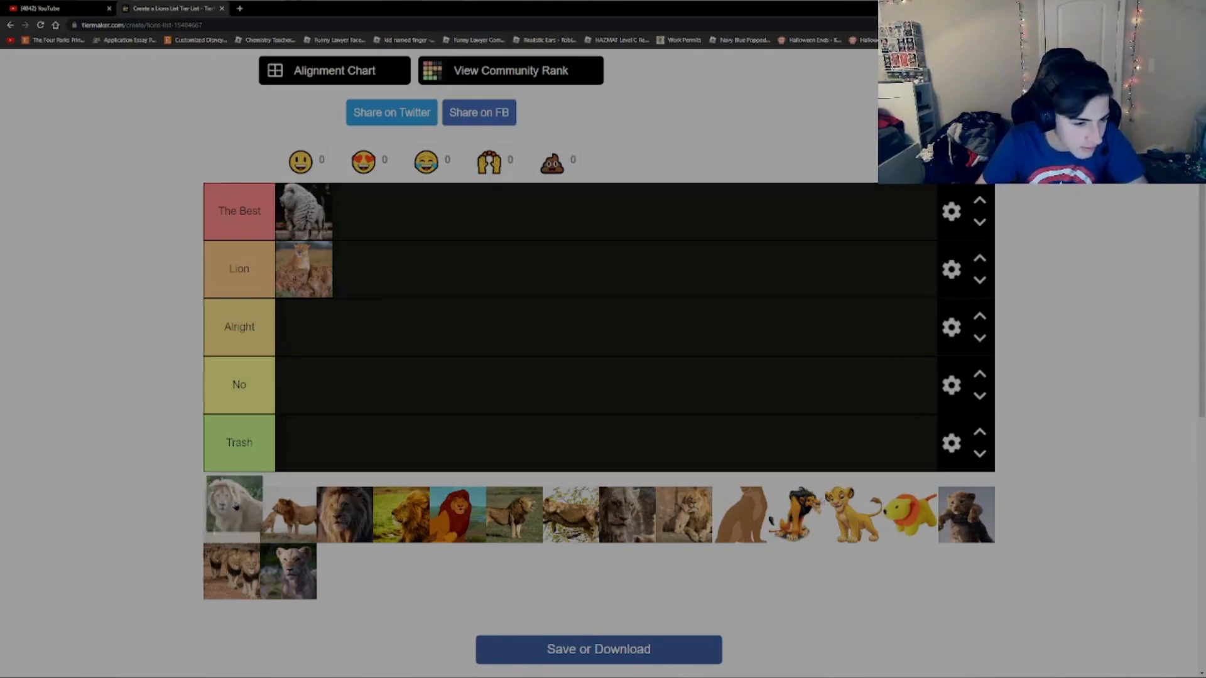
- Place the white-maned lion in Alright and the lion-and-lioness photo in the Lion tier
left_click_drag(234, 505, 302, 326)
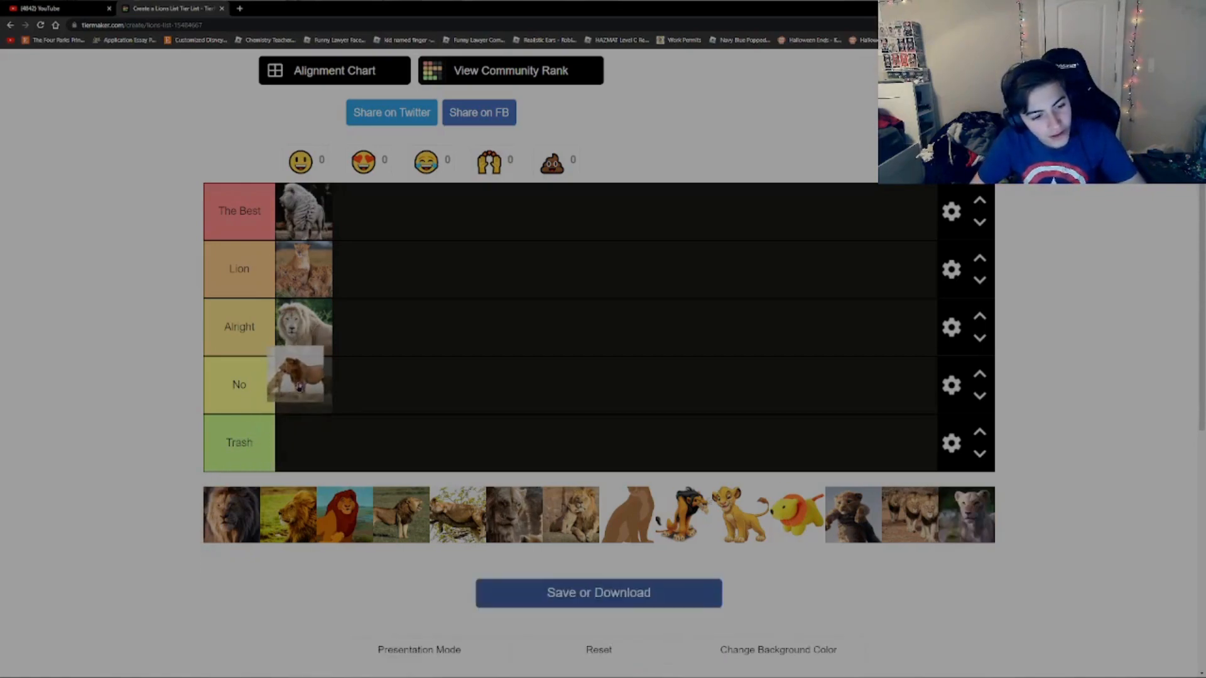
left_click_drag(300, 377, 375, 267)
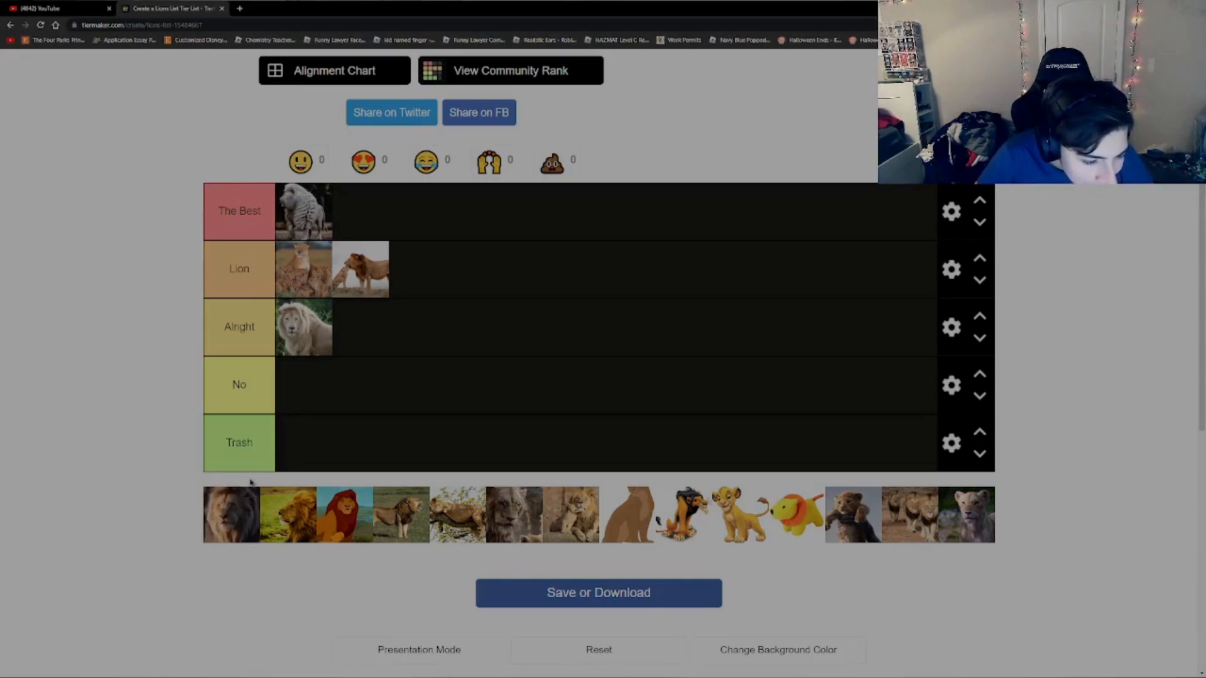
mouse_move(250, 516)
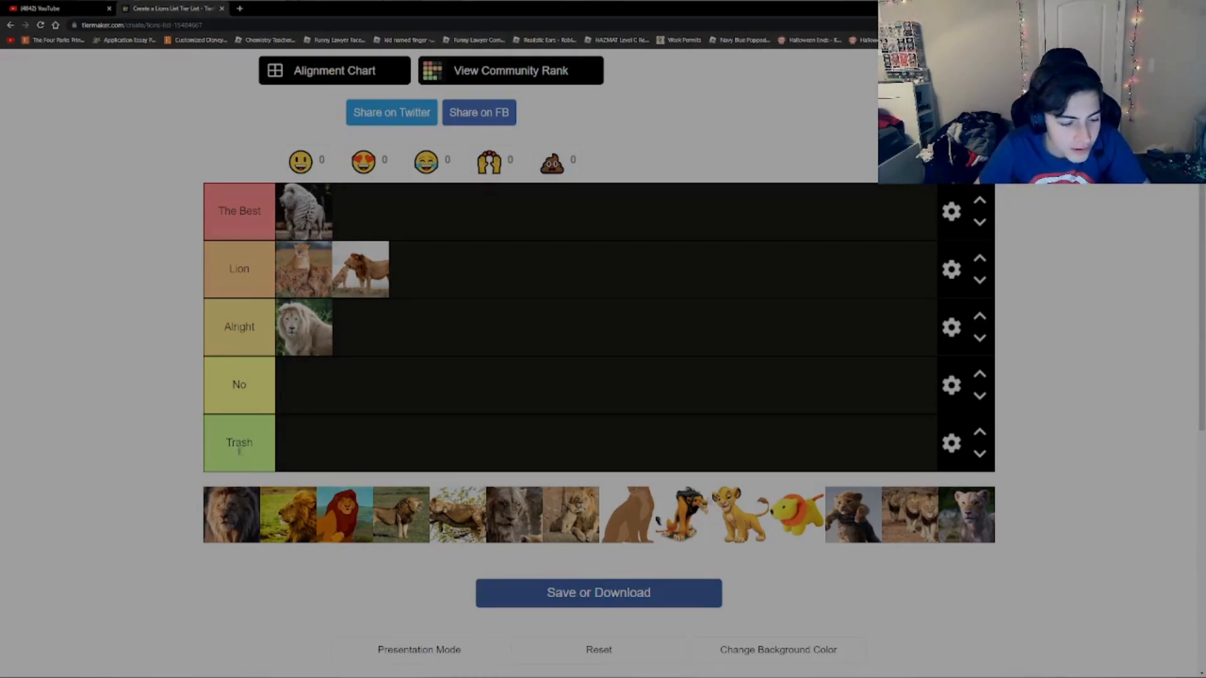
- Place the dark-maned lion, golden lion and cartoon lion portrait in the No tier
left_click_drag(230, 515, 303, 384)
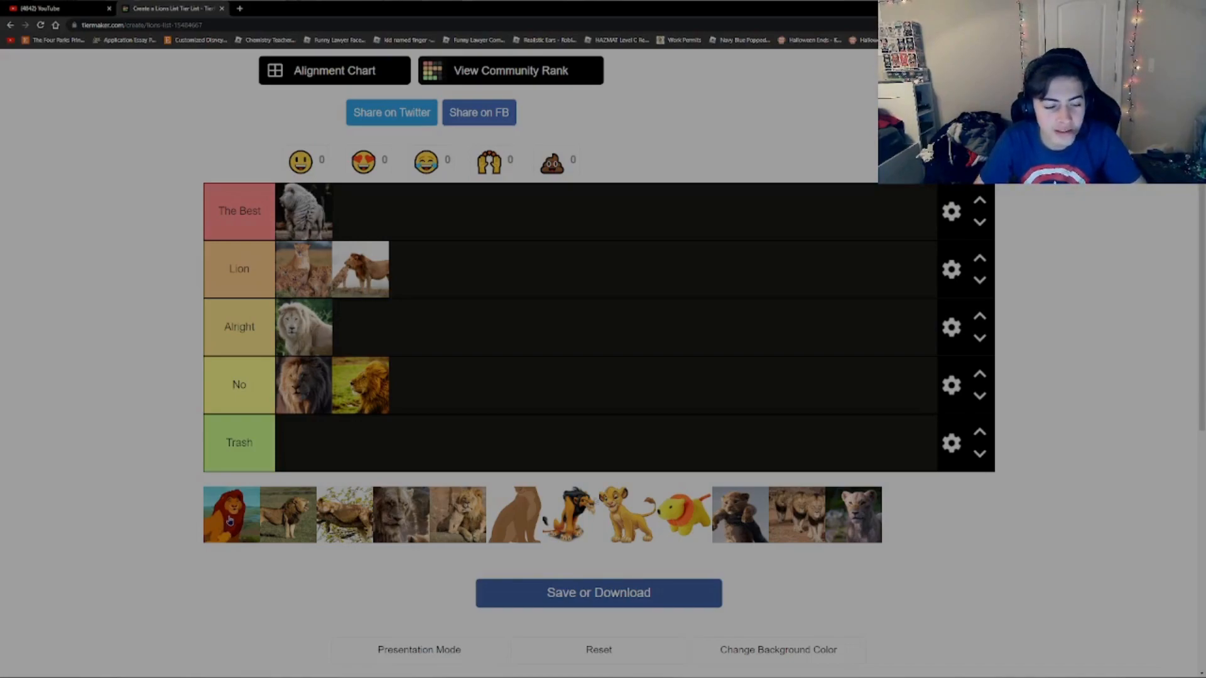
left_click_drag(231, 514, 235, 469)
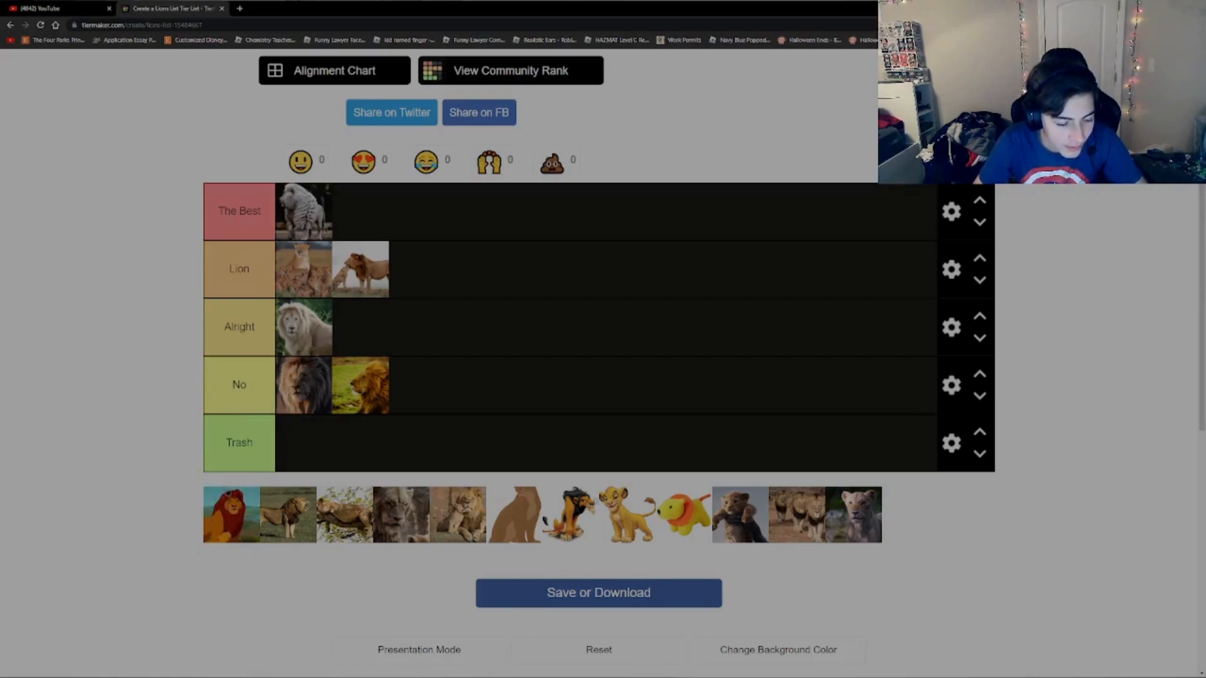
left_click_drag(231, 514, 225, 475)
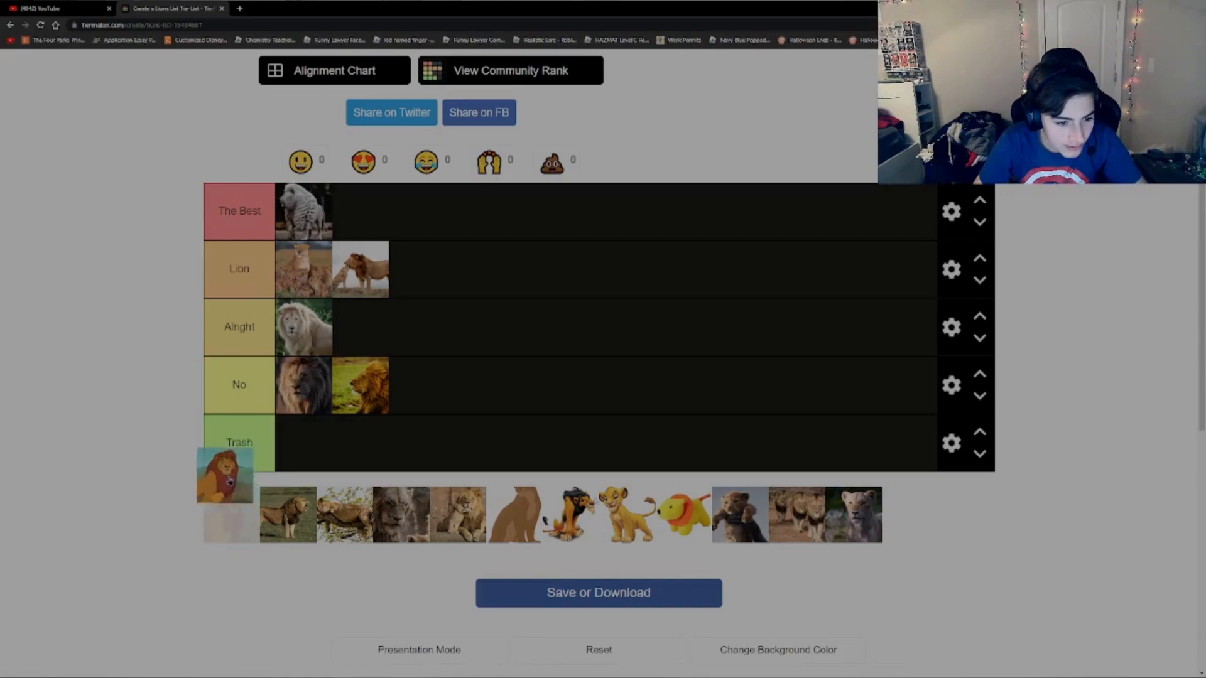
left_click_drag(225, 473, 416, 384)
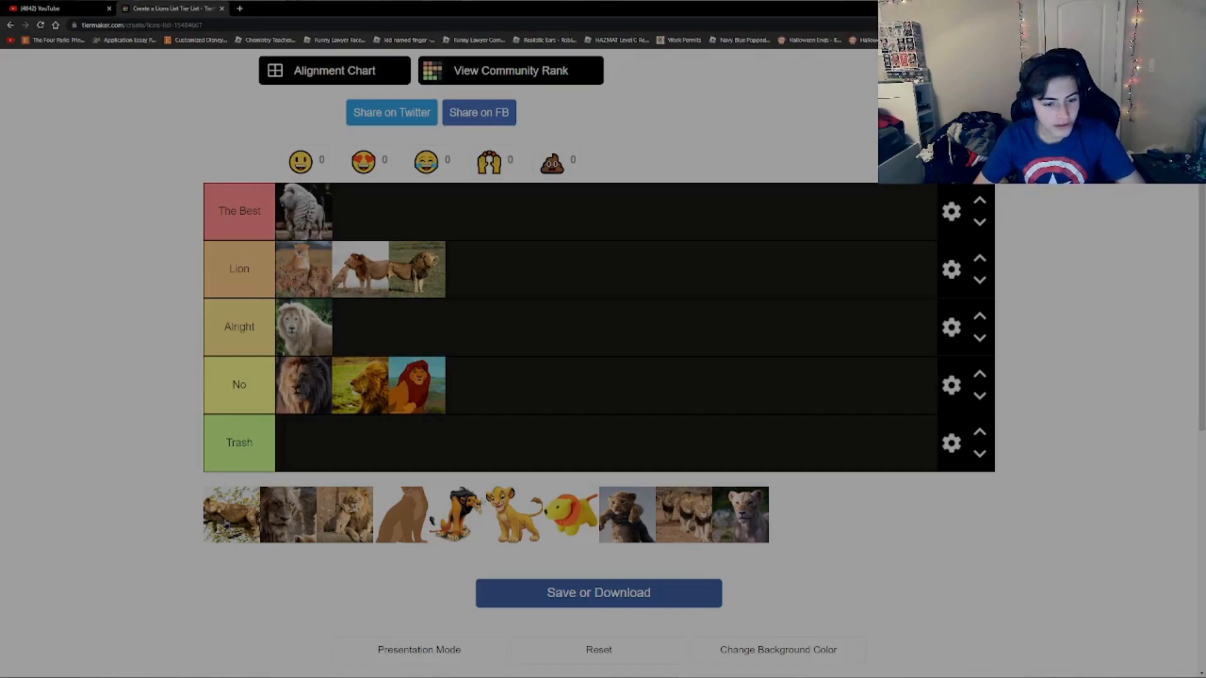
- Place the lying-down lion and another lion photo in the Lion tier
left_click_drag(231, 514, 481, 267)
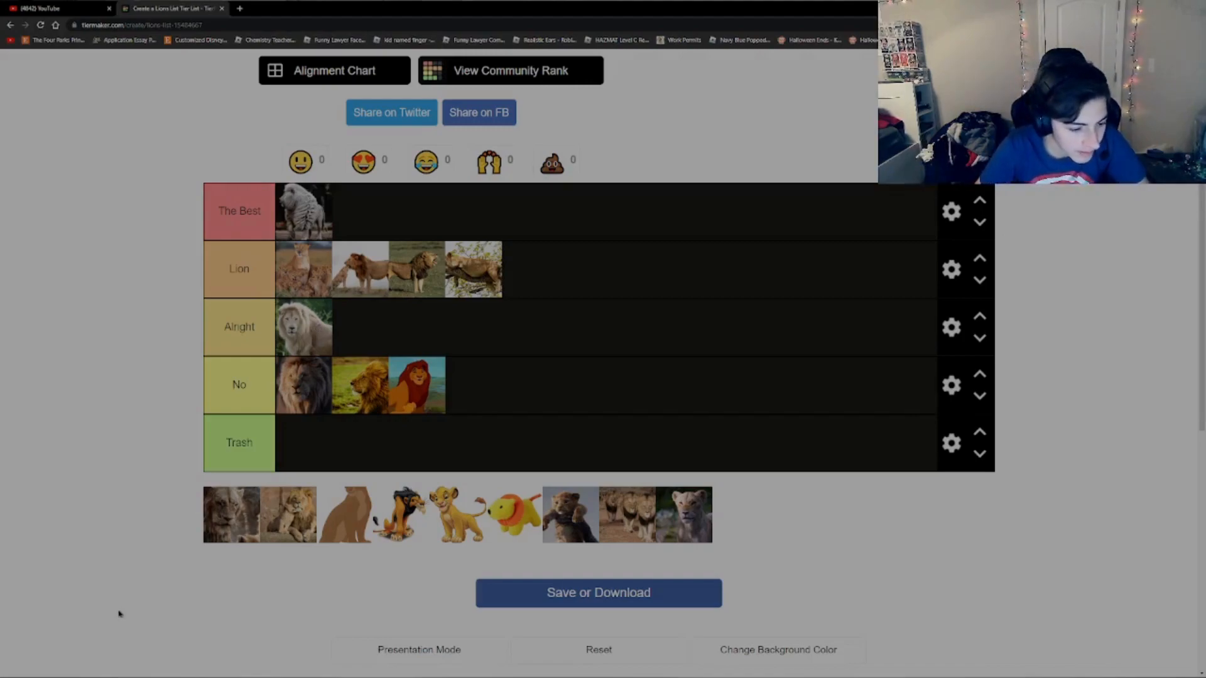
mouse_move(192, 495)
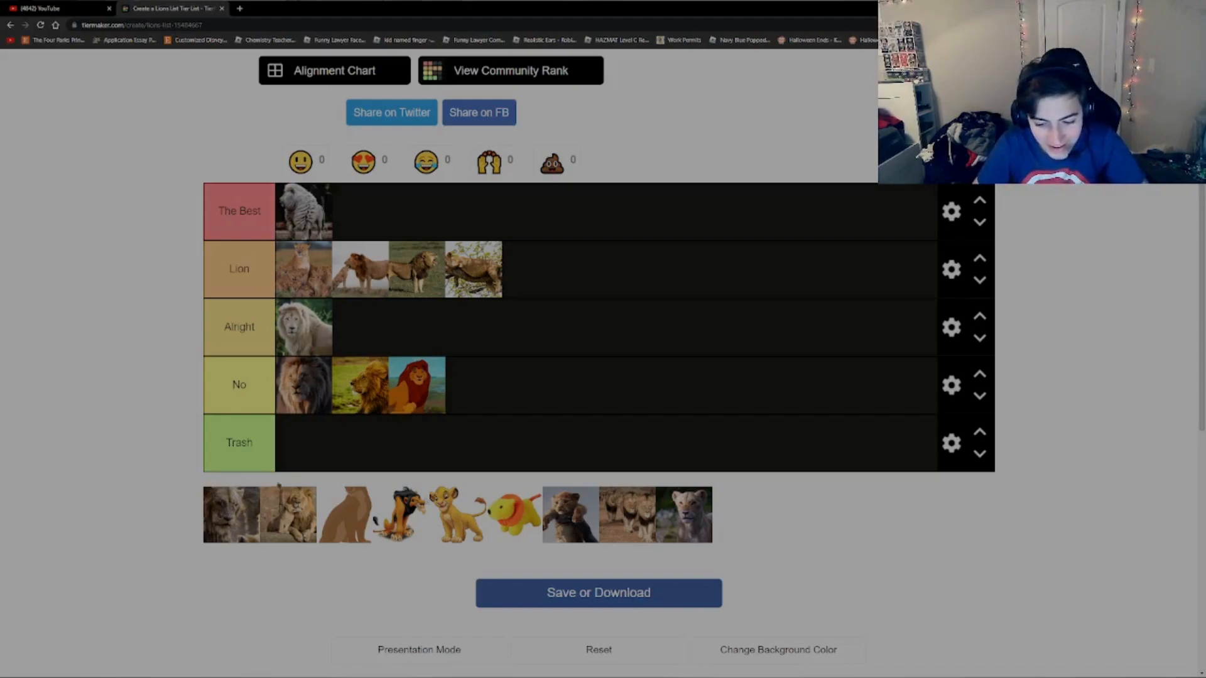
left_click(238, 443)
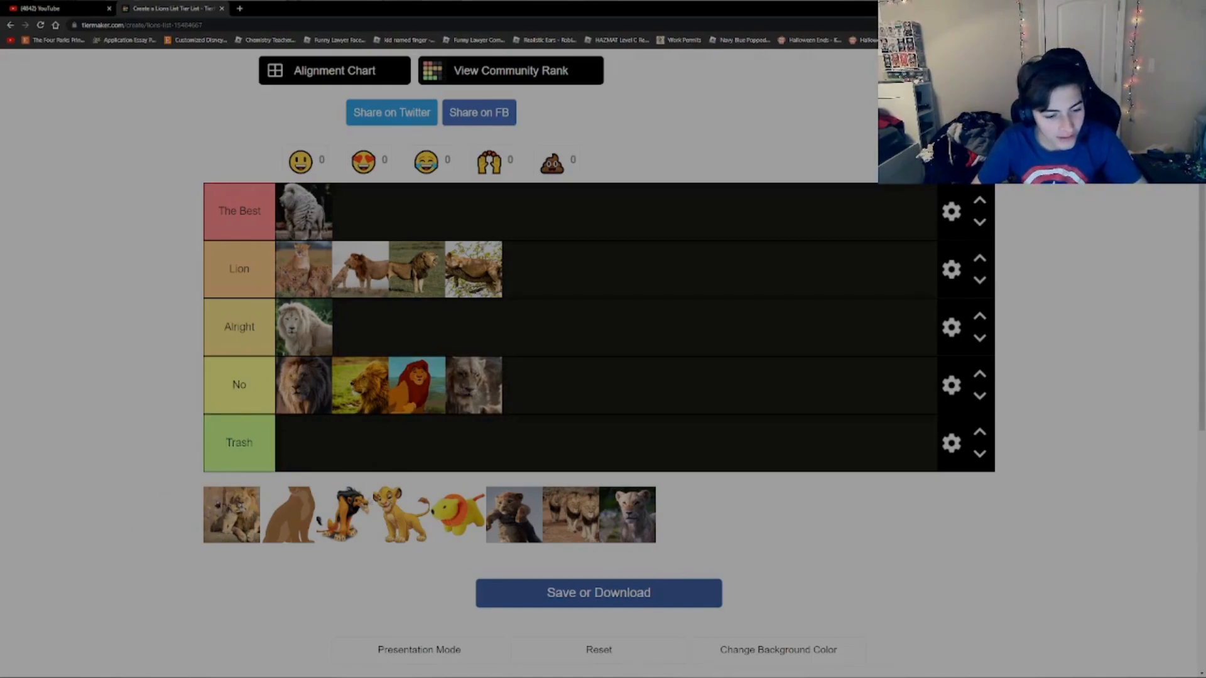
left_click_drag(232, 514, 530, 269)
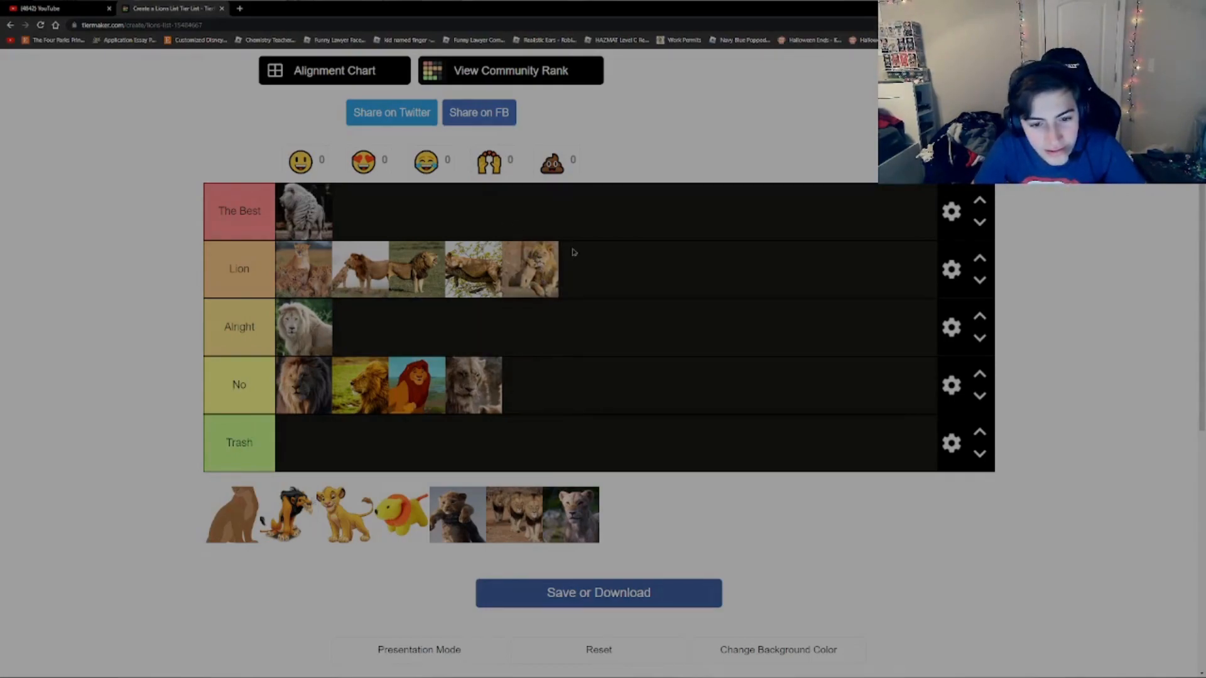
mouse_move(565, 286)
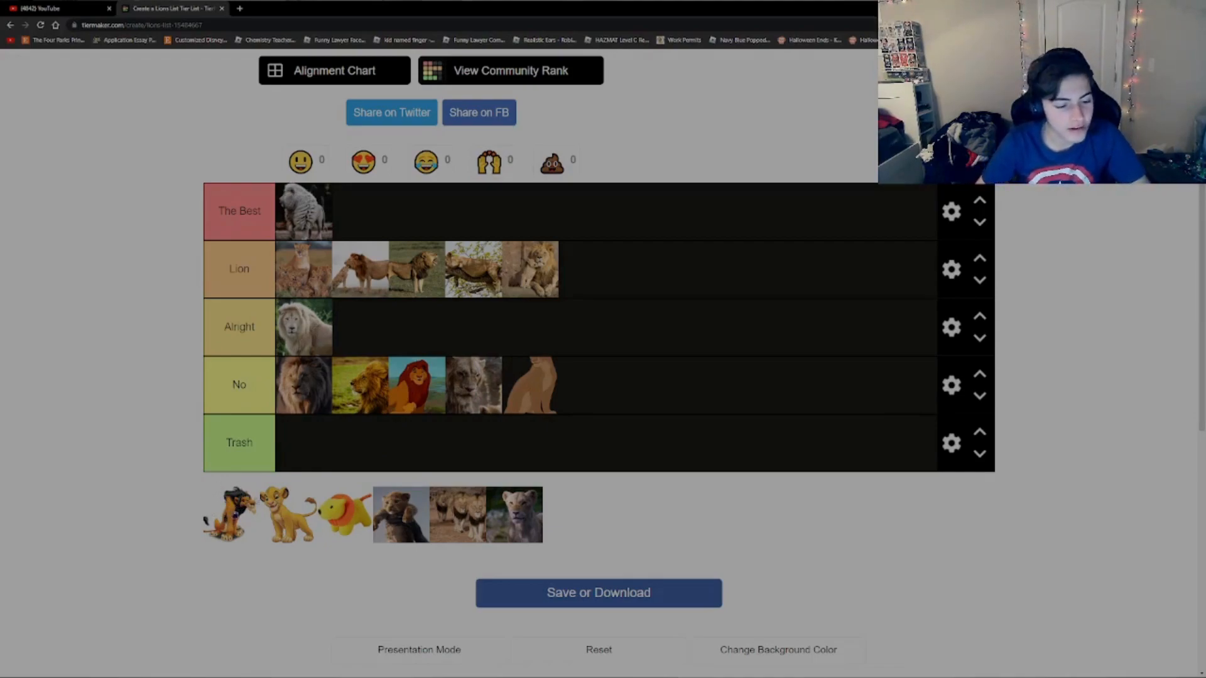
- Sort the next lion image into the Alright tier
left_click_drag(333, 513, 360, 326)
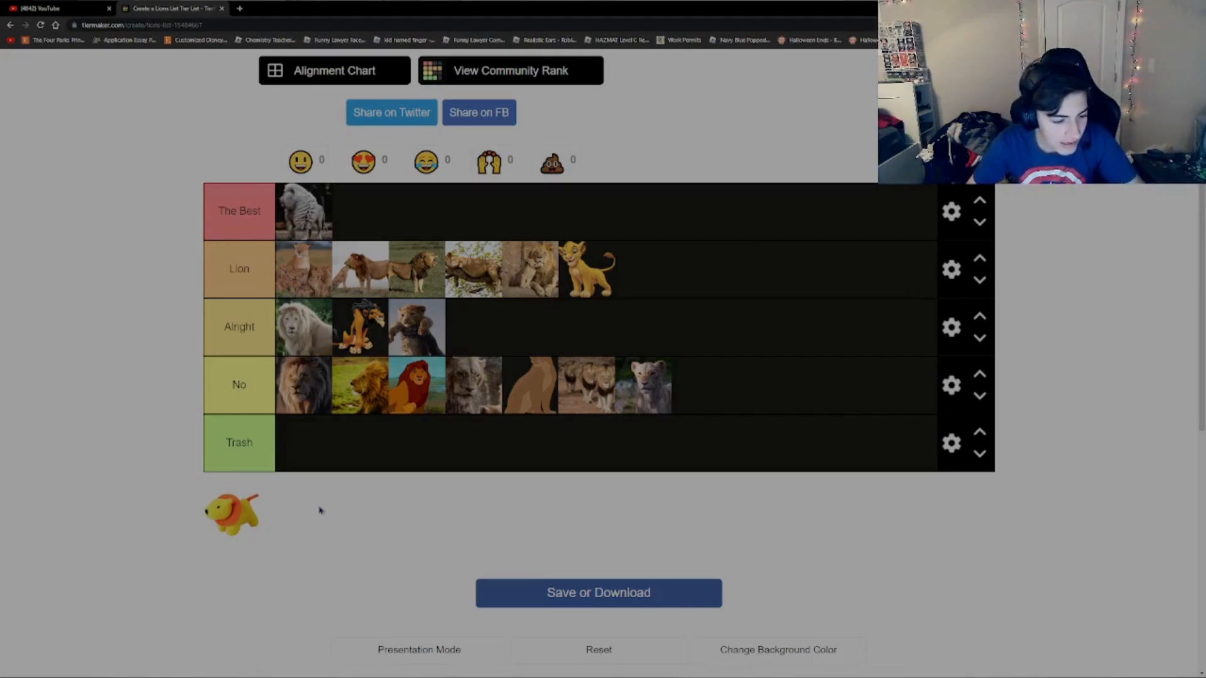
mouse_move(261, 536)
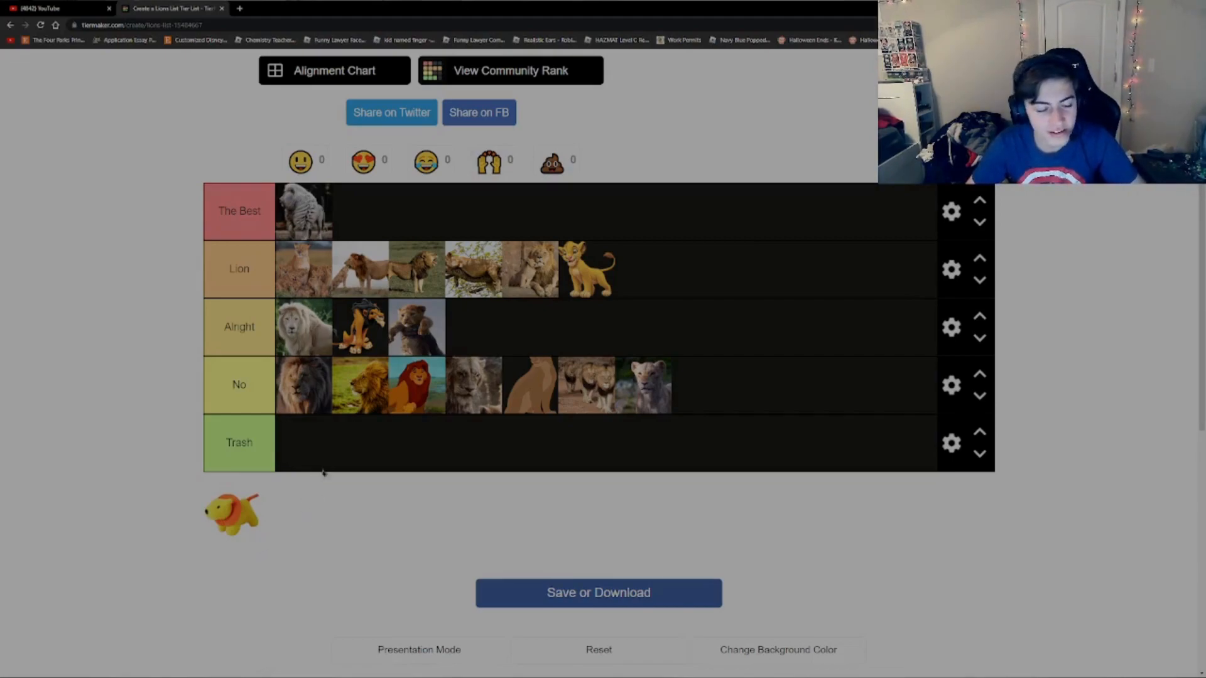
- Place the plush lion toy in the Trash tier
left_click_drag(231, 512, 303, 442)
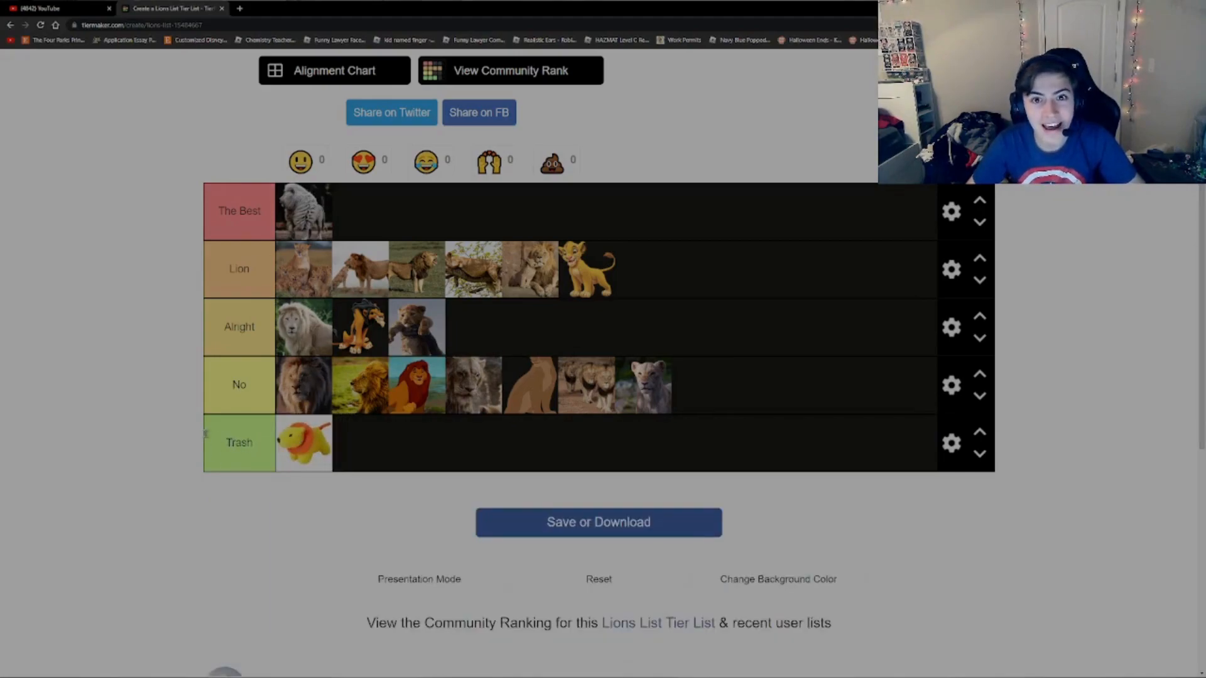
mouse_move(237, 506)
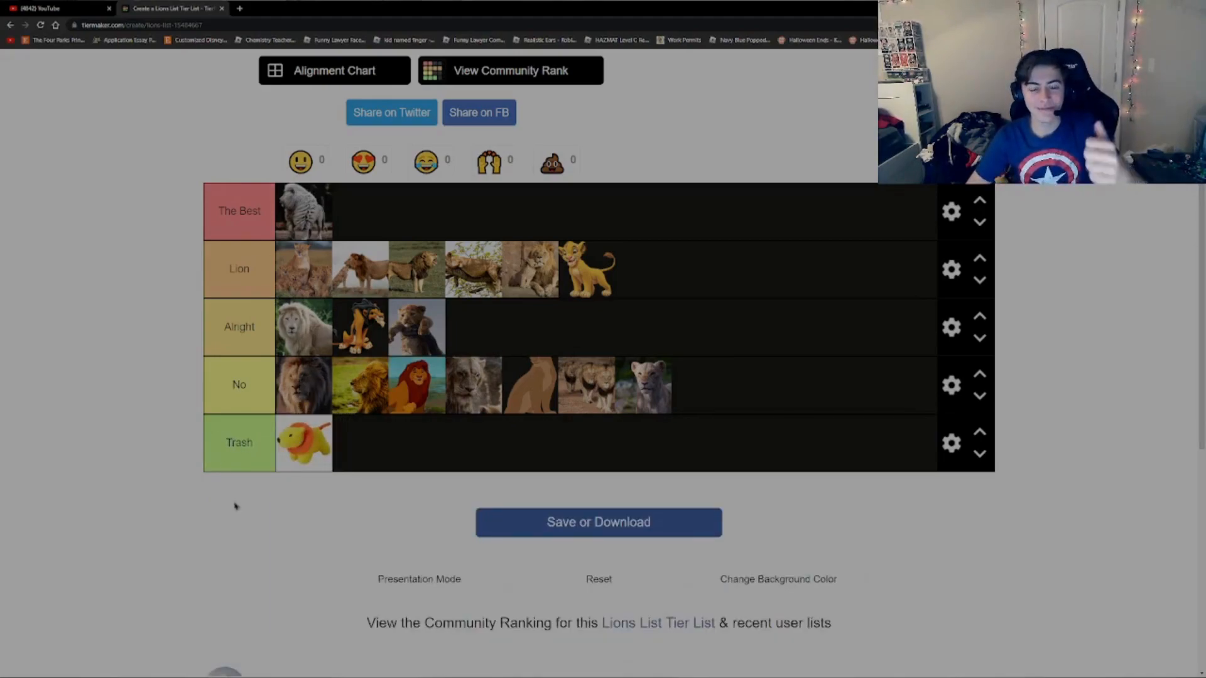